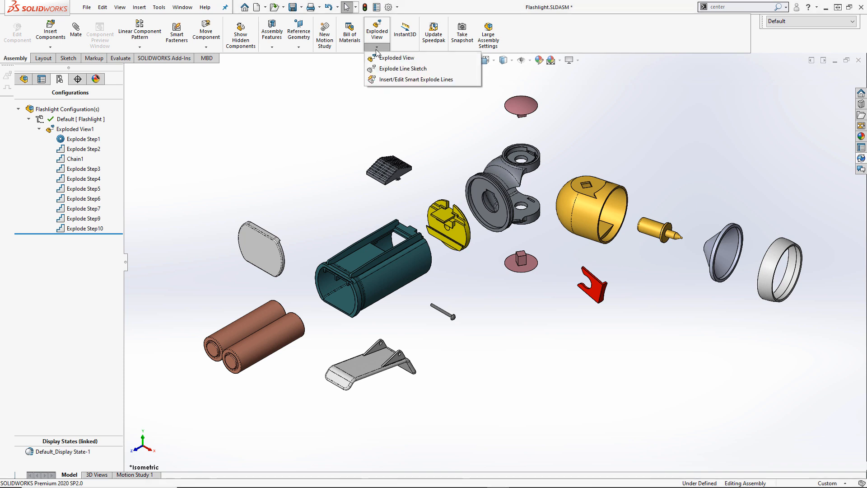
pyautogui.moveTo(412, 79)
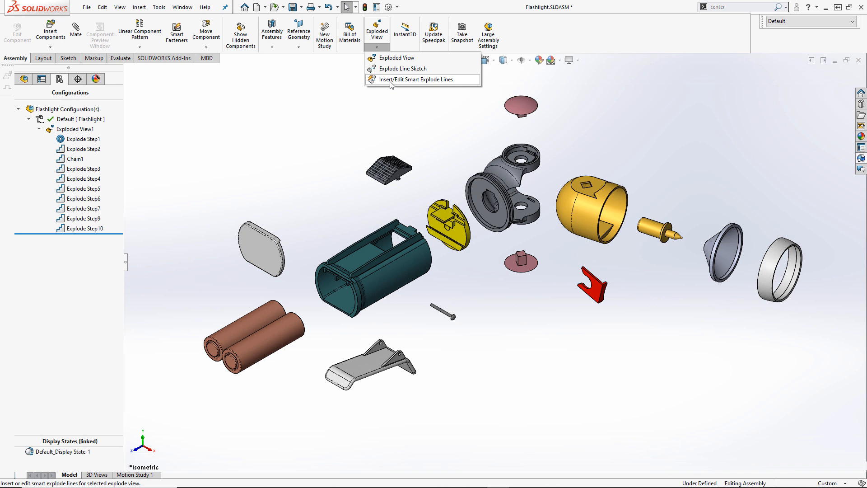
# Generate smart explode lines, starting the battery's line at its end edge for all battery instances
pyautogui.click(416, 79)
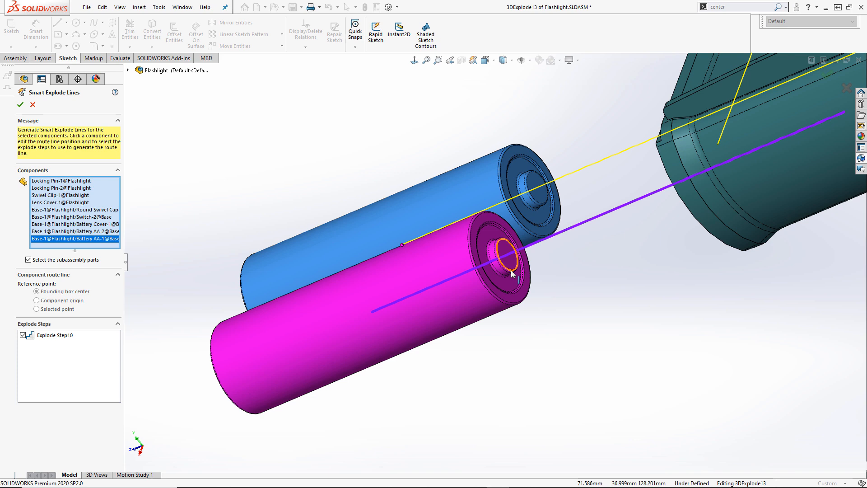
pyautogui.click(510, 259)
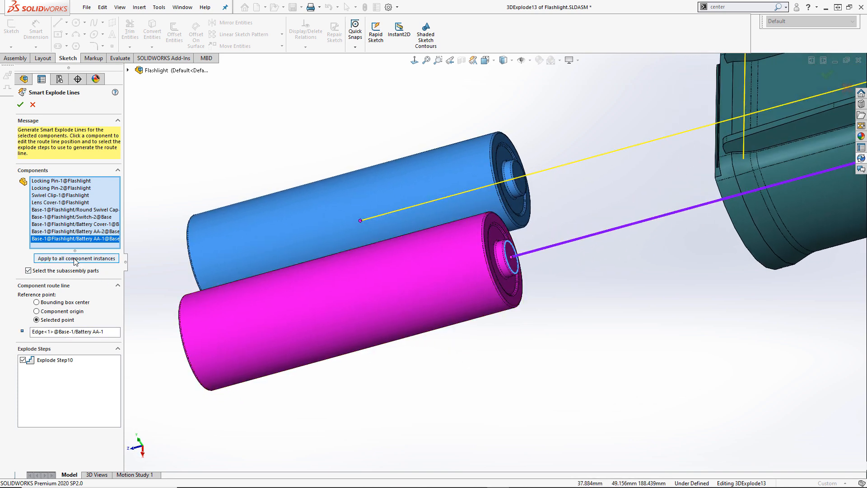
pyautogui.click(21, 104)
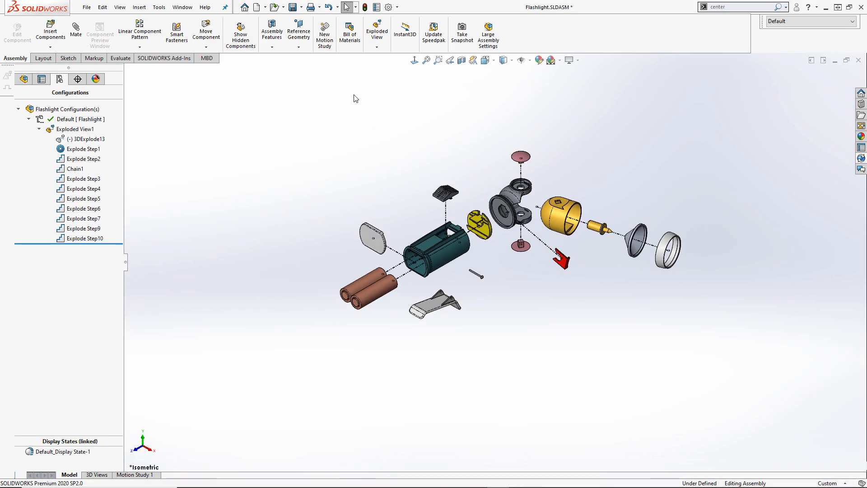
# Sketch a route line from the clip face to the holder with Along XYZ turned off
pyautogui.click(376, 47)
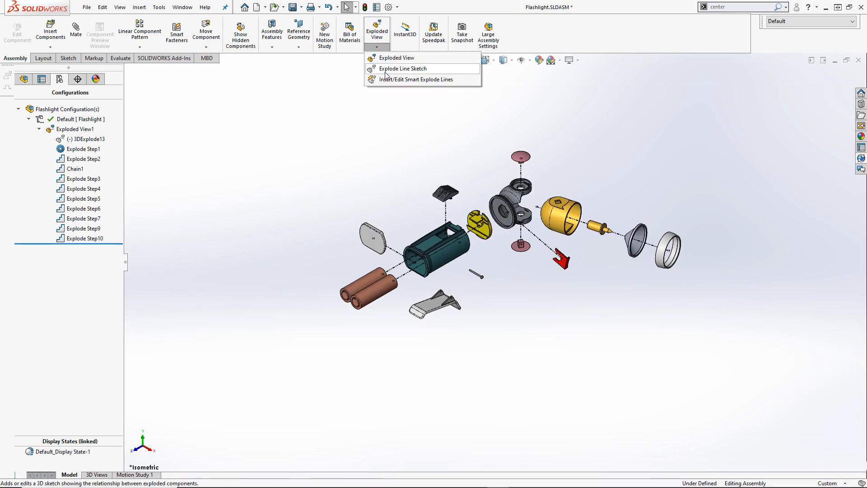
pyautogui.click(402, 68)
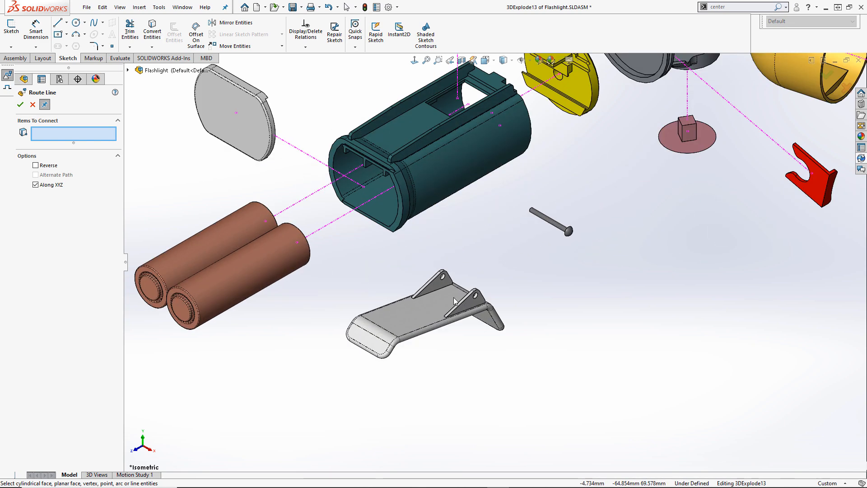
pyautogui.click(465, 264)
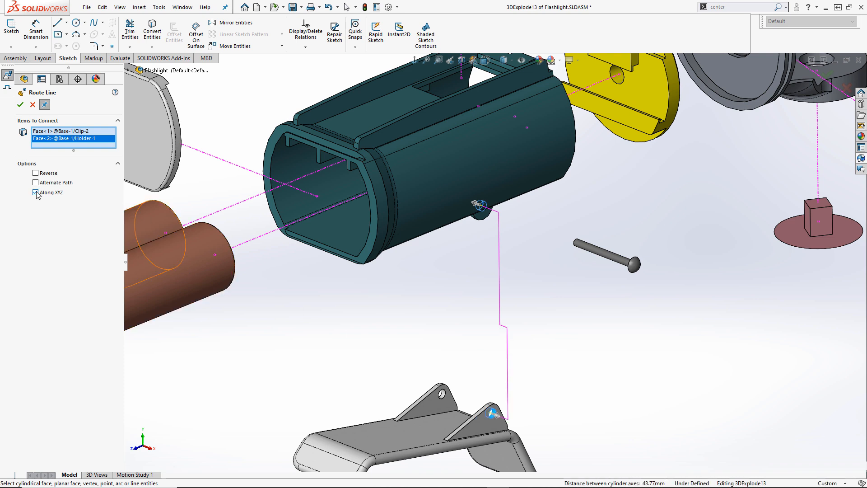
pyautogui.click(35, 193)
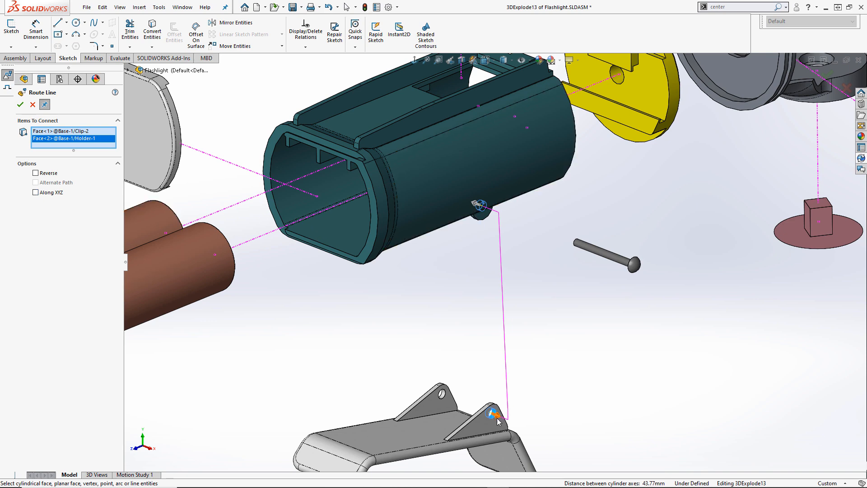